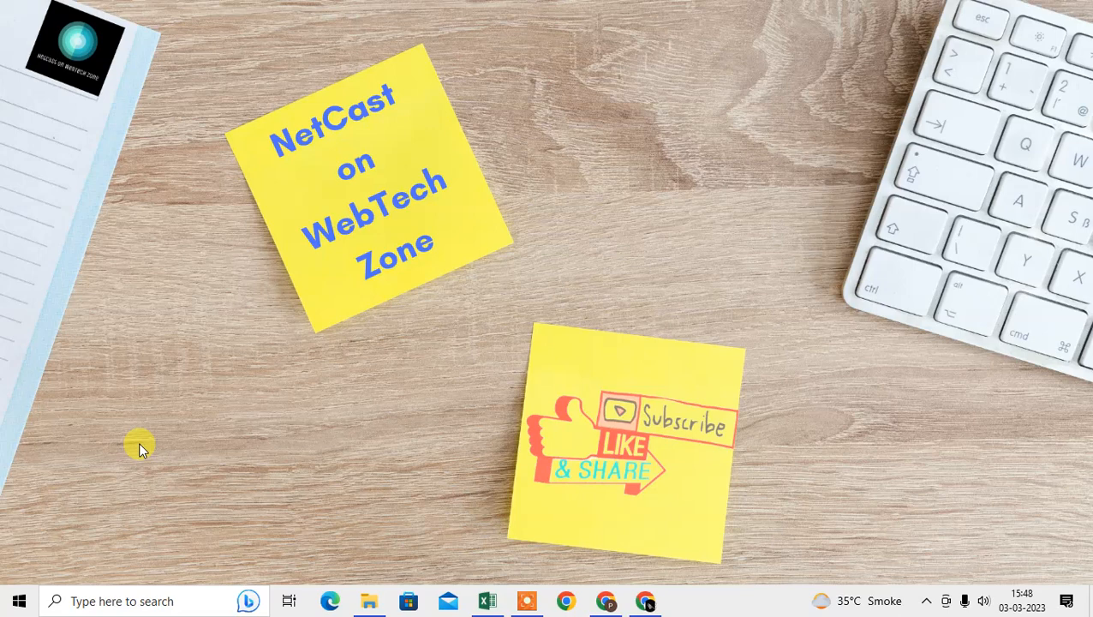
mouse_move(621, 467)
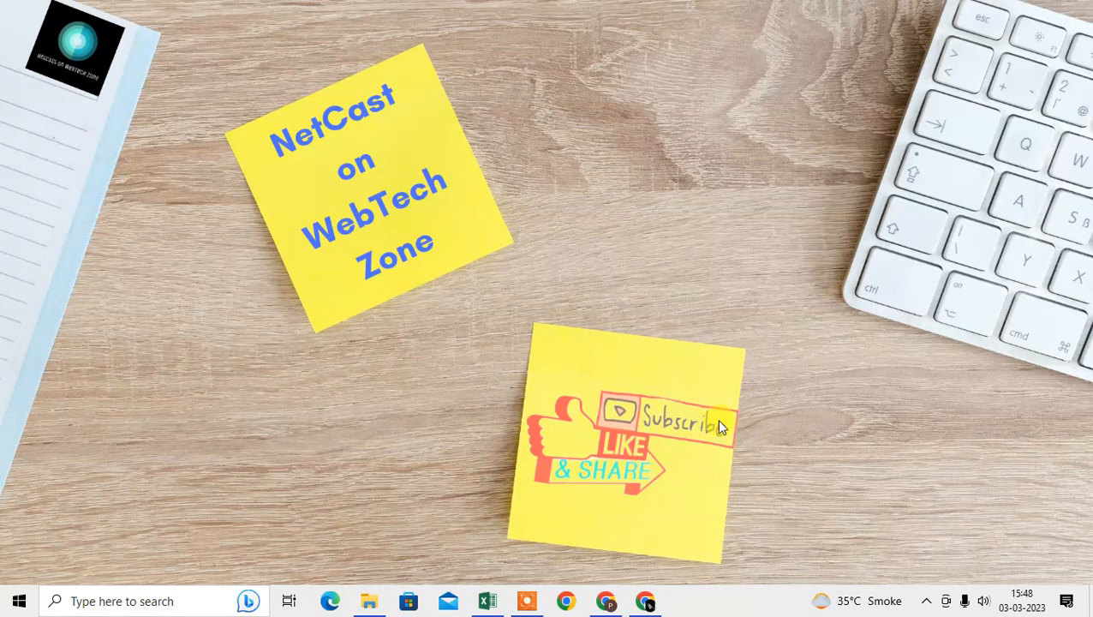
mouse_move(587, 479)
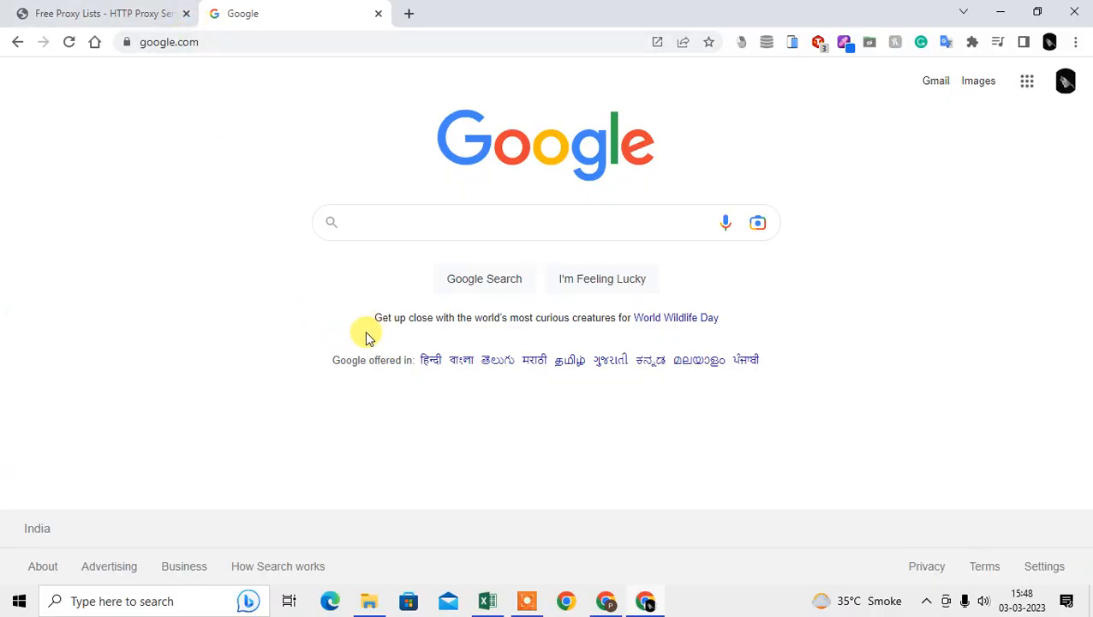
mouse_move(267, 62)
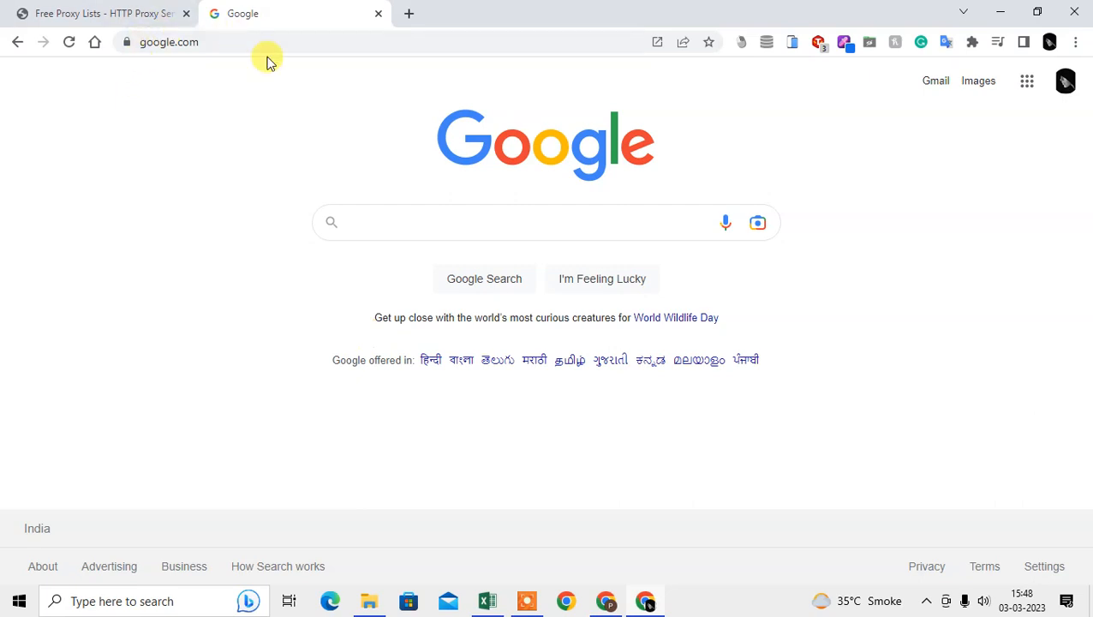
mouse_move(272, 74)
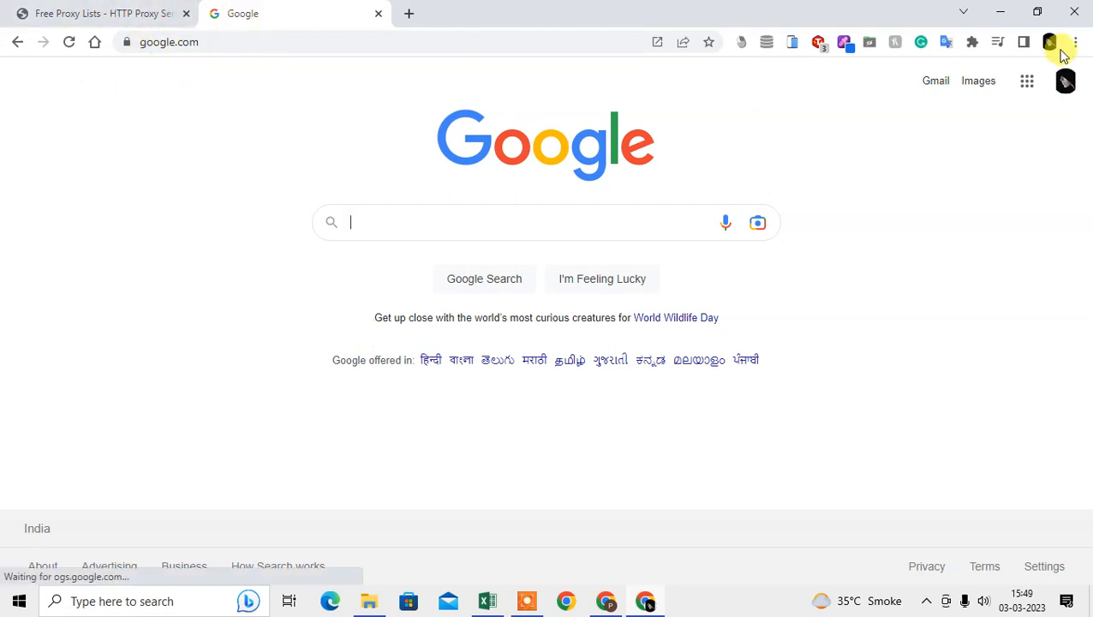
- Go to Chrome Settings via the three-dot menu and show the System section
left_click(1075, 41)
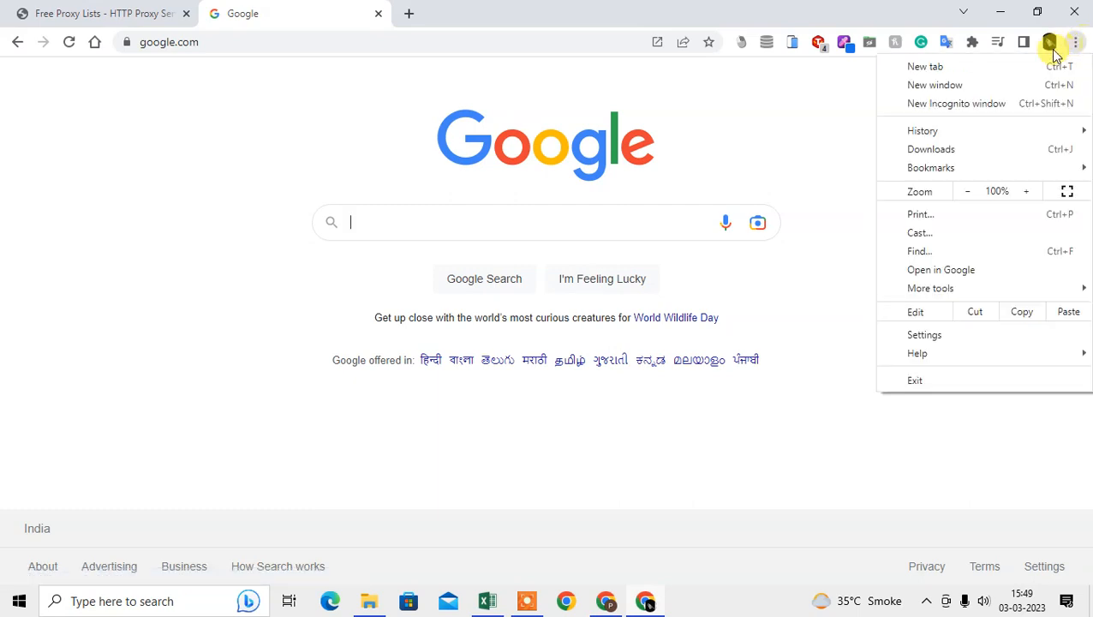
left_click(924, 334)
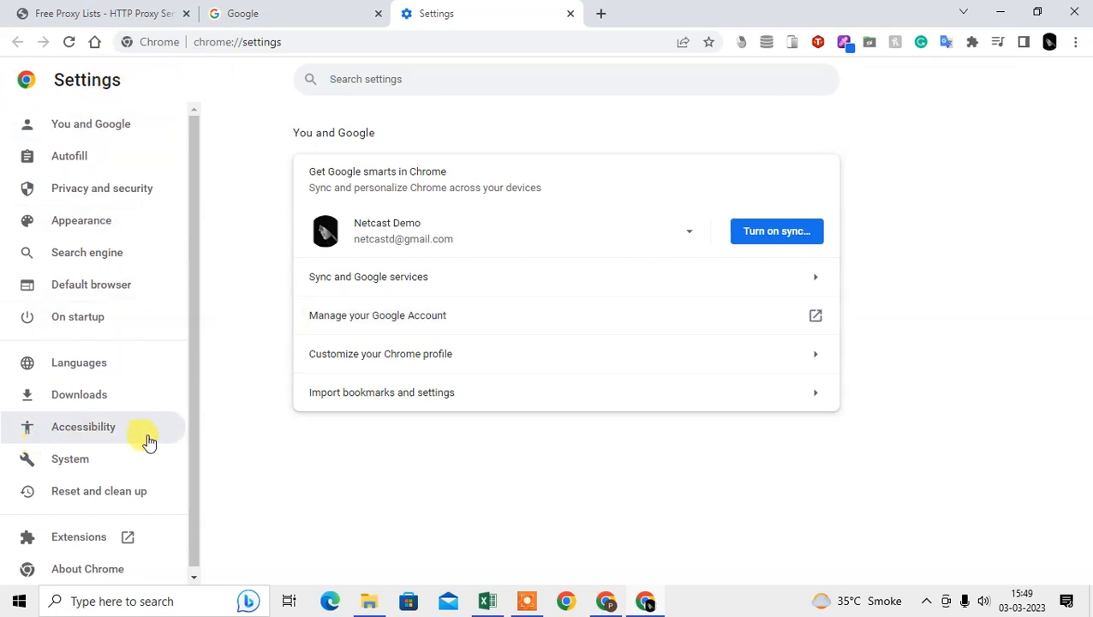
left_click(70, 458)
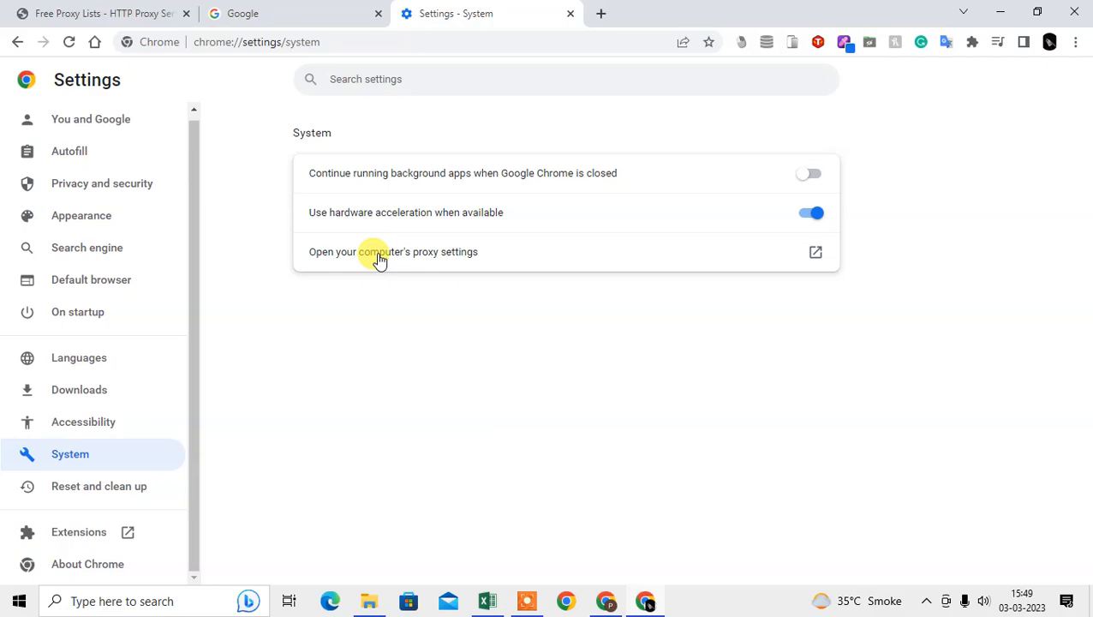
- Launch the Windows Proxy settings page from Chrome's System section
left_click(393, 251)
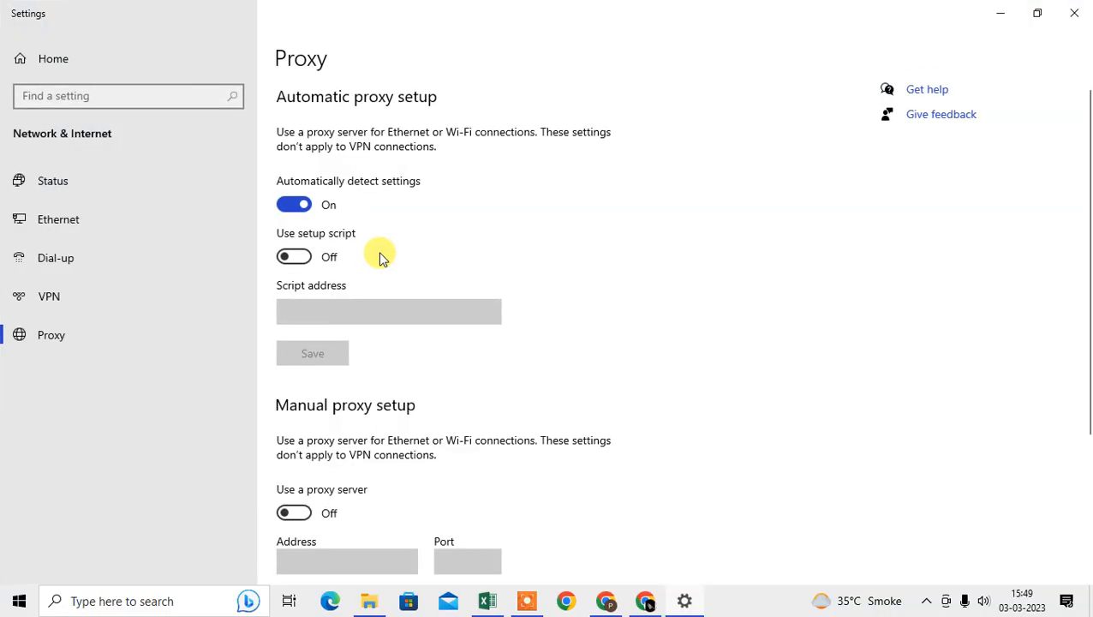
mouse_move(672, 324)
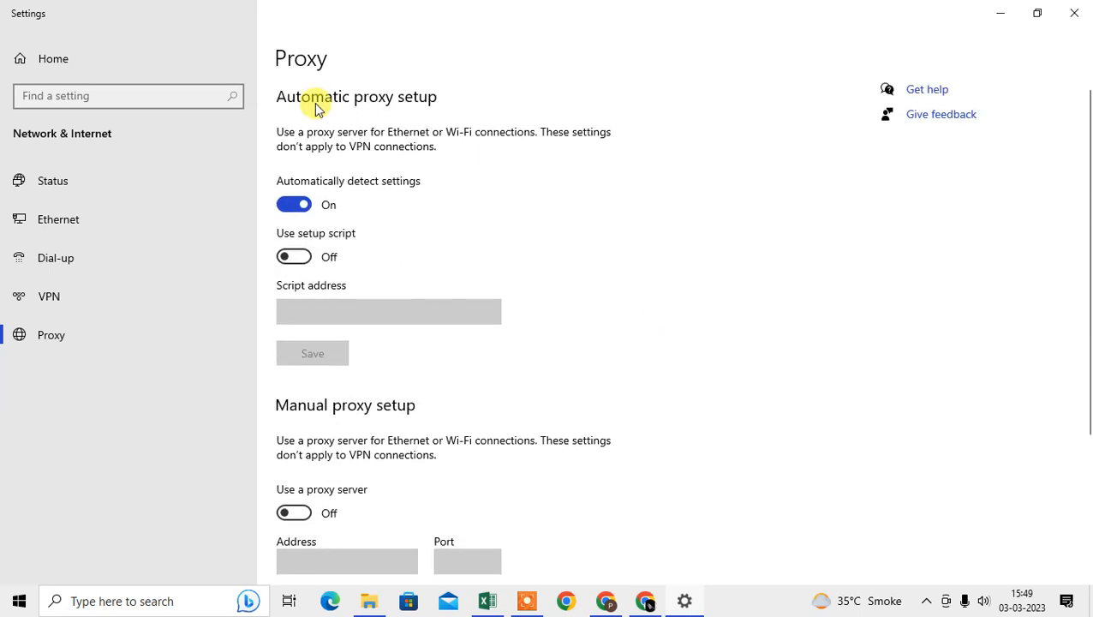
mouse_move(424, 128)
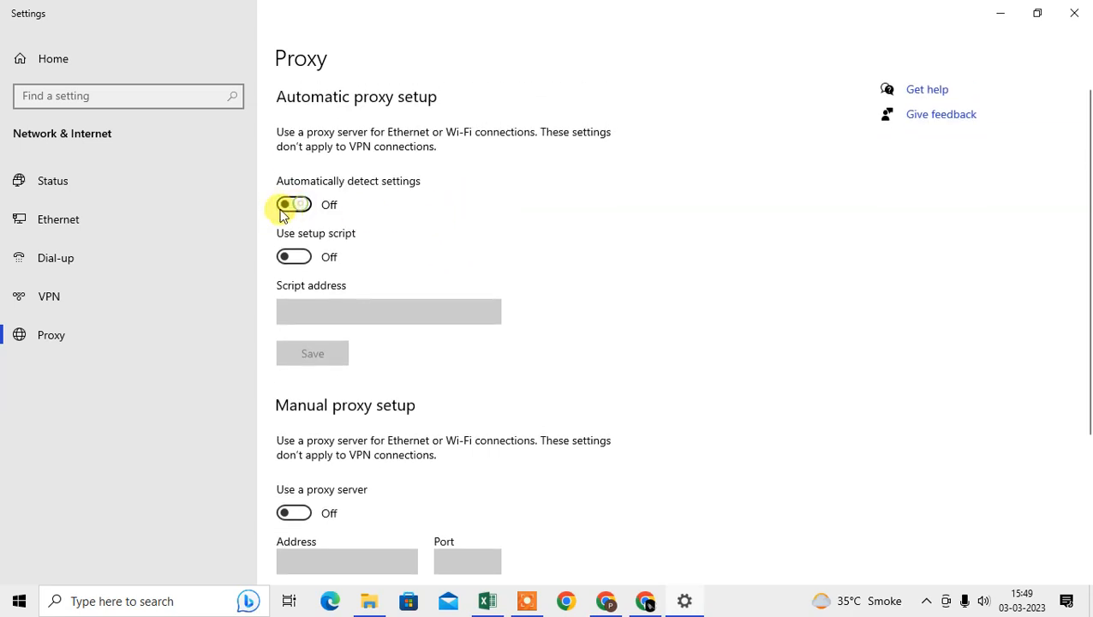
scroll("down", 3)
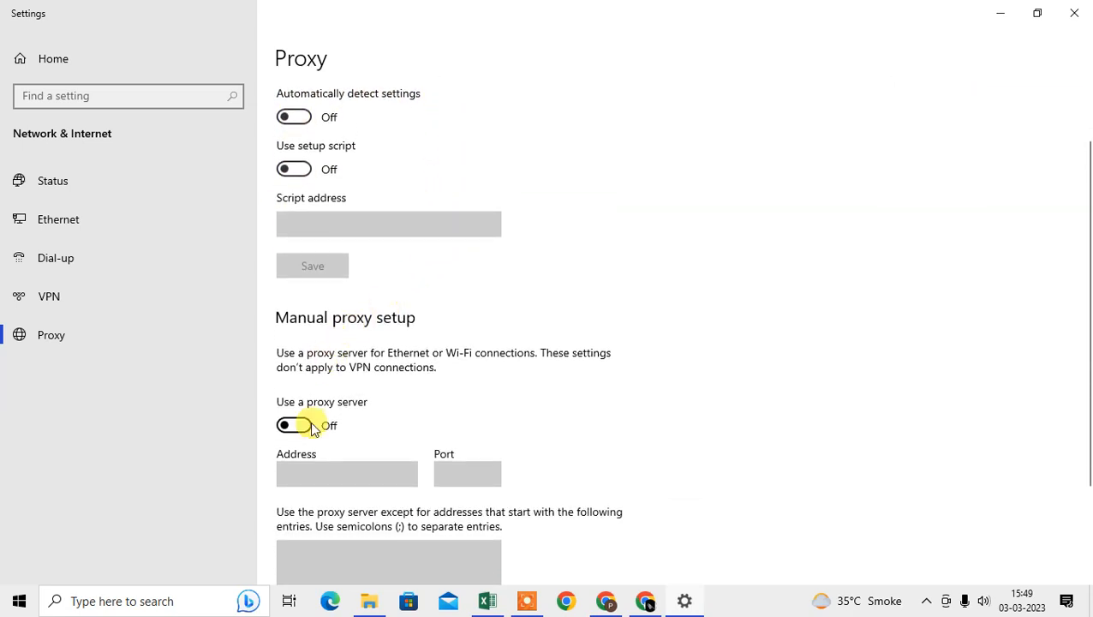
left_click(294, 425)
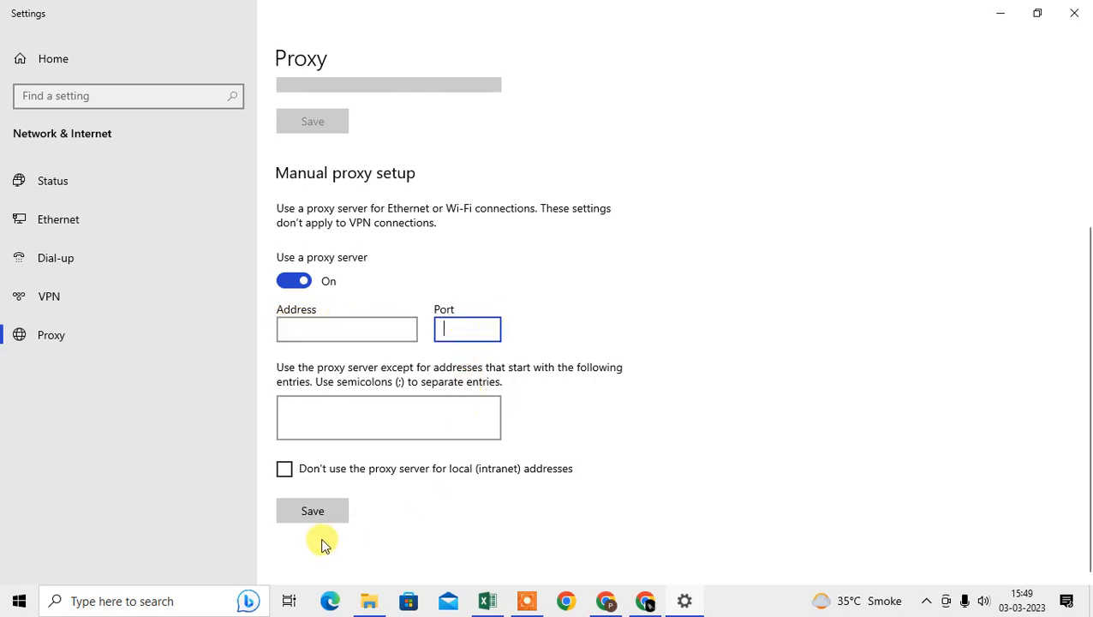
left_click(346, 329)
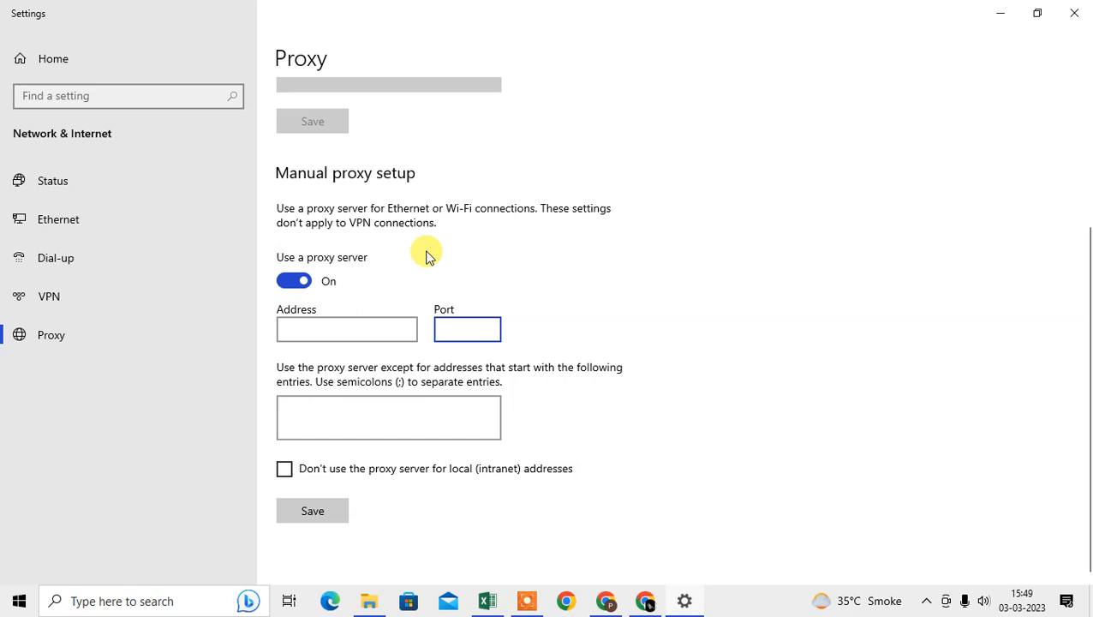
mouse_move(308, 454)
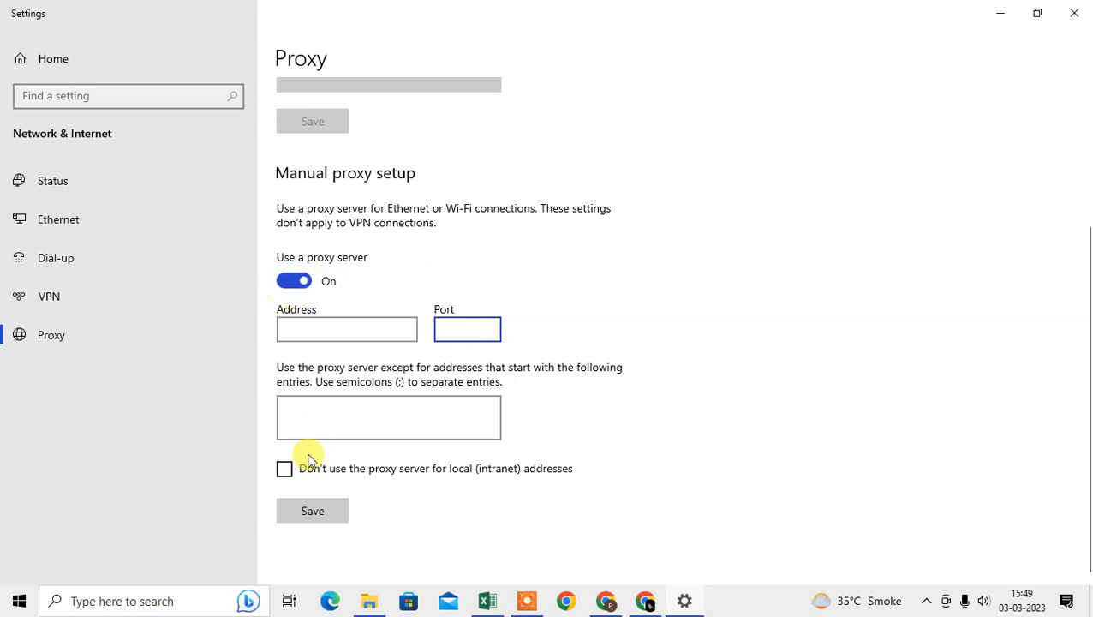
left_click(466, 328)
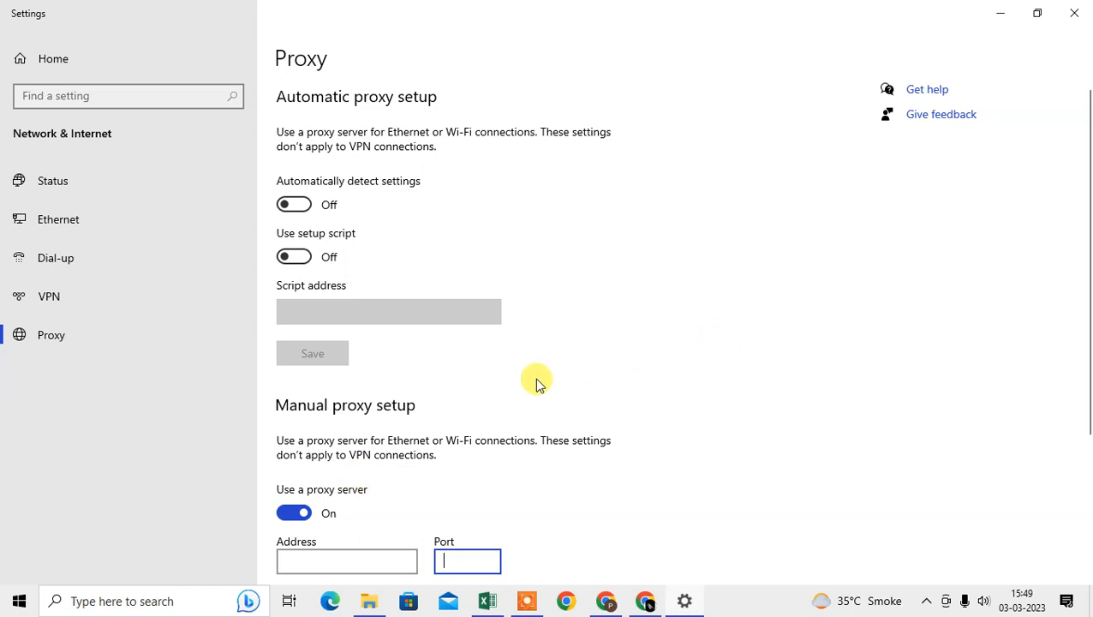
left_click(294, 512)
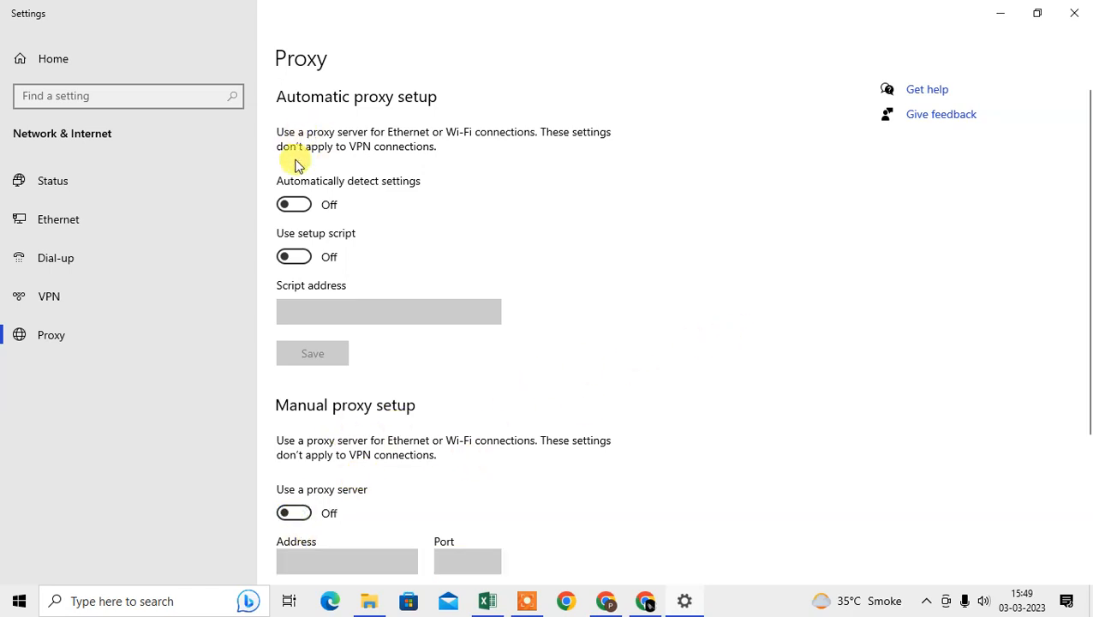